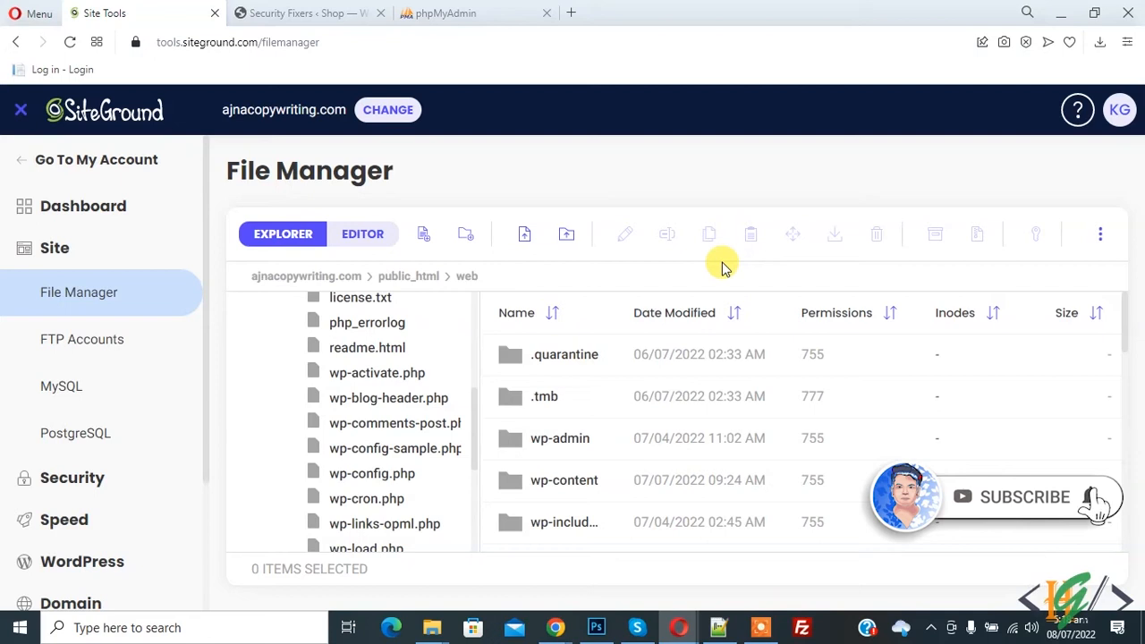
{"action": "mouse_move", "coordinate": [658, 262]}
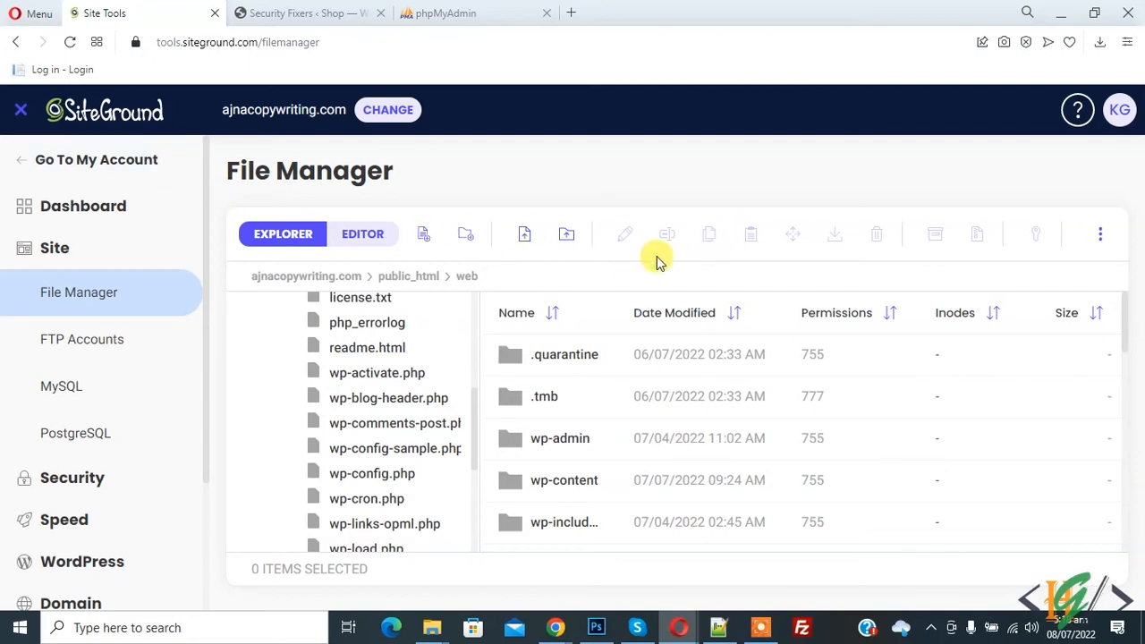
{"action": "mouse_move", "coordinate": [698, 374]}
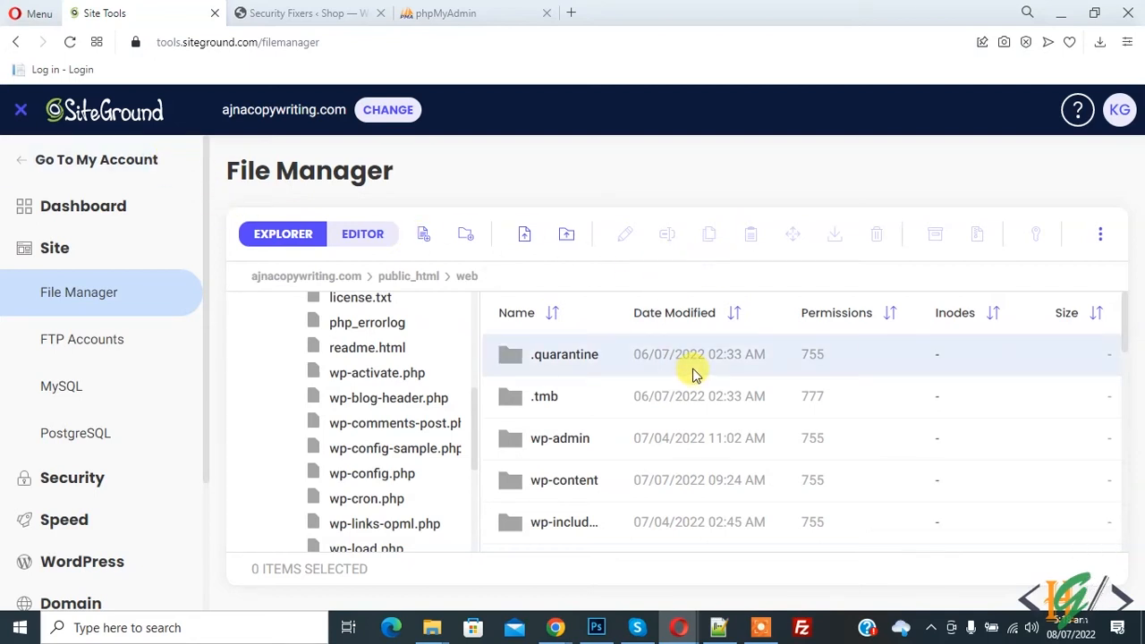
- Reach .htaccess in the web root listing and show its file actions including Edit
{"action": "scroll", "scroll_direction": "down", "scroll_amount": 3}
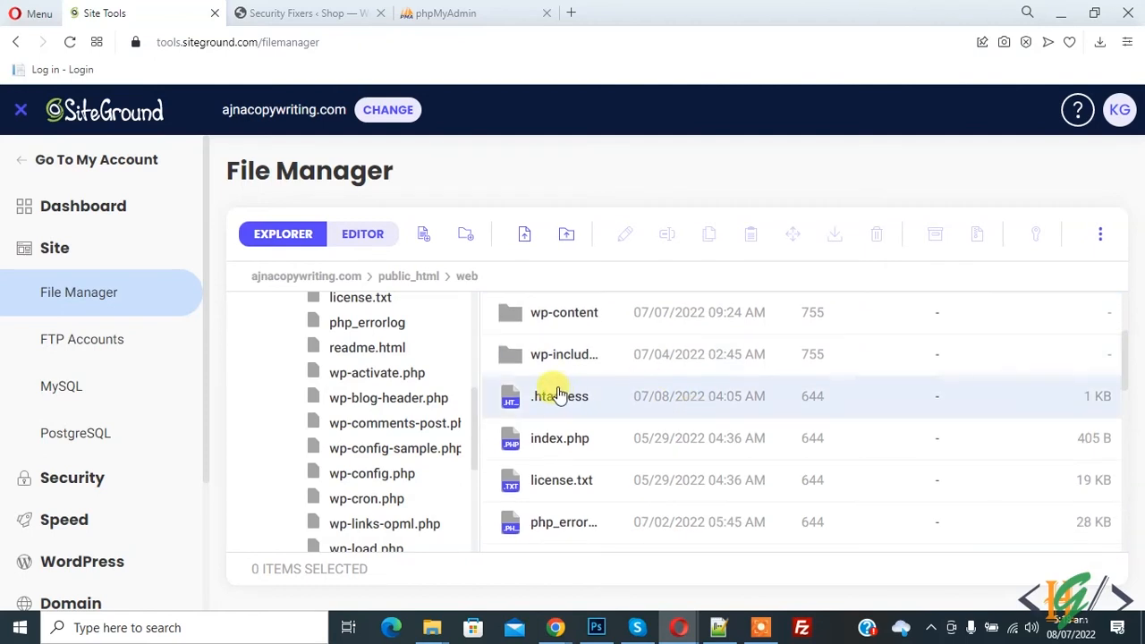
{"action": "mouse_move", "coordinate": [559, 402]}
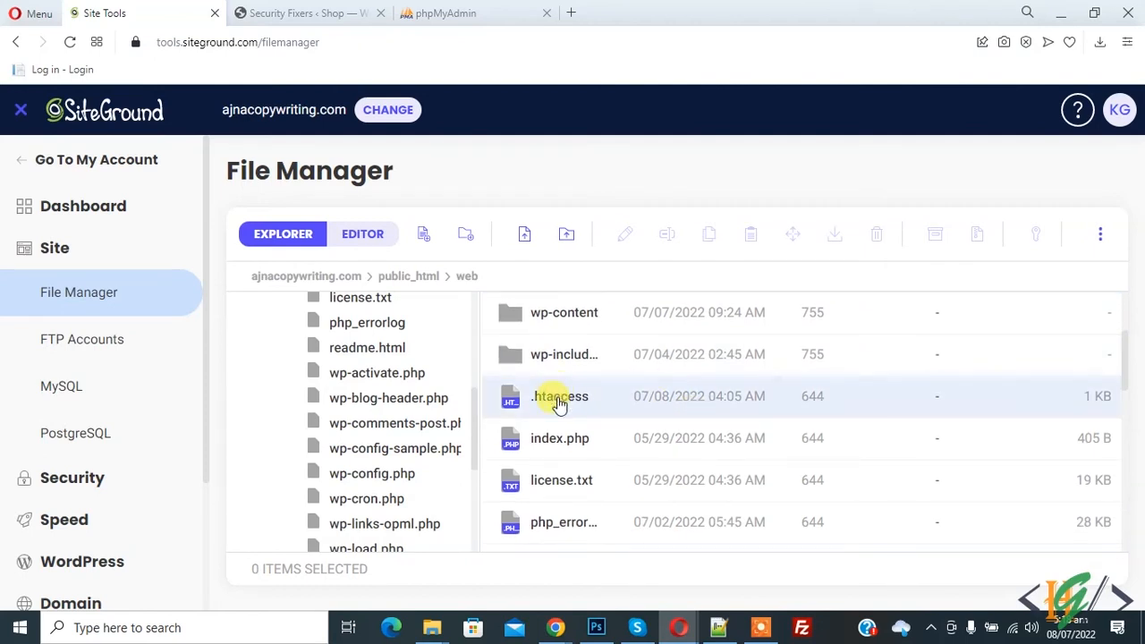
{"action": "right_click", "coordinate": [558, 397]}
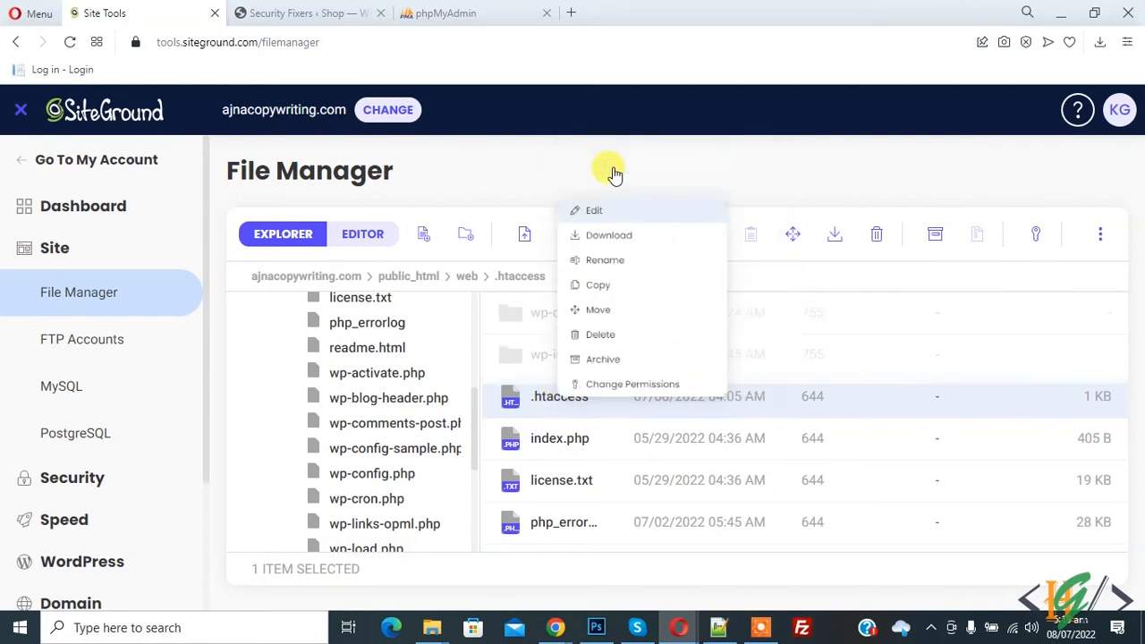